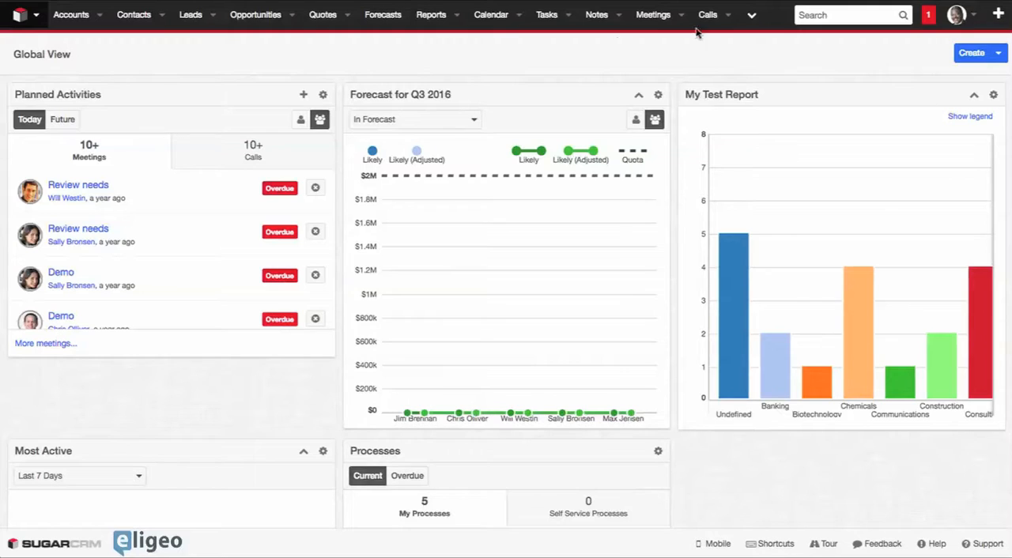
mouse_move(777, 206)
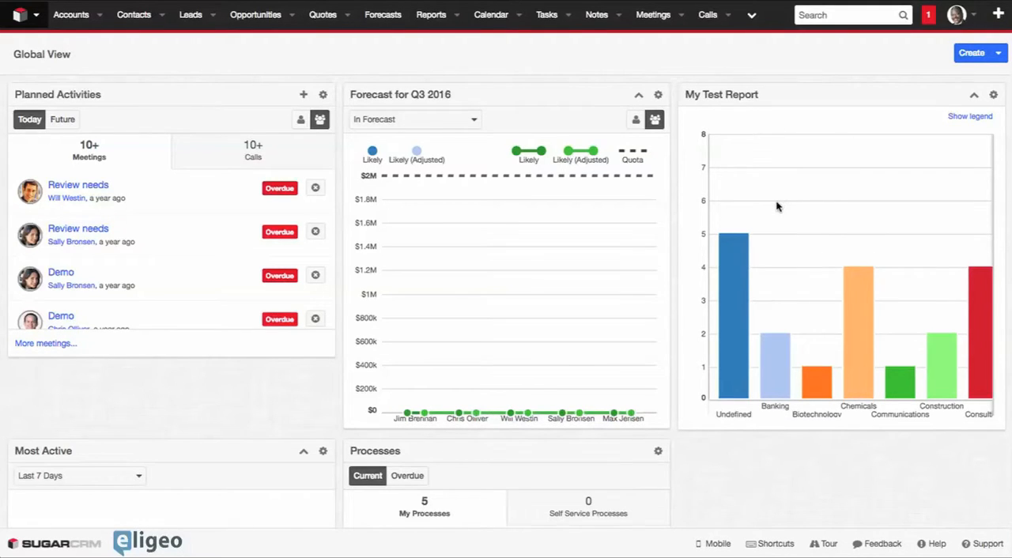
mouse_move(762, 278)
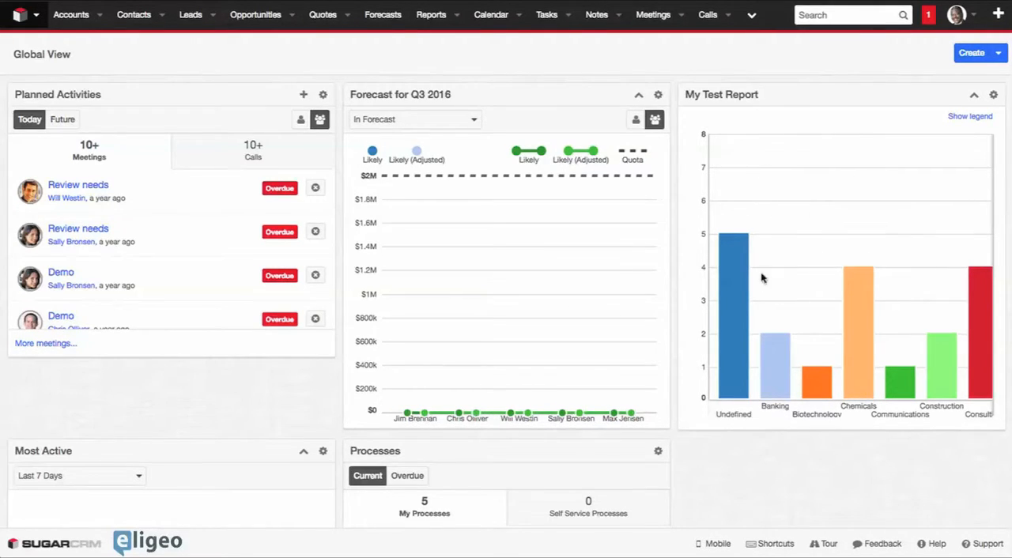
mouse_move(775, 356)
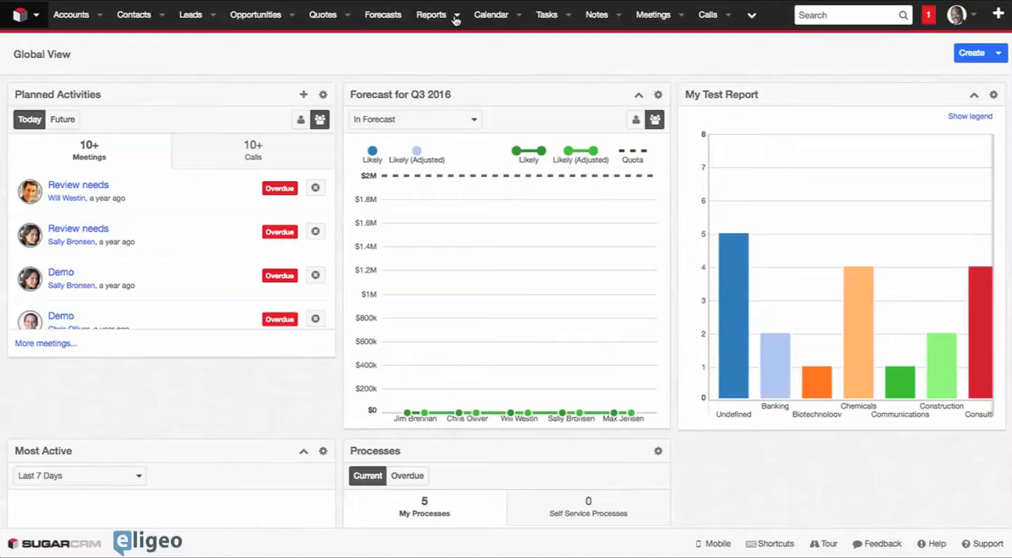
Build an Accounts summation report grouped by Industry, summarising Industry and Count
left_click(431, 15)
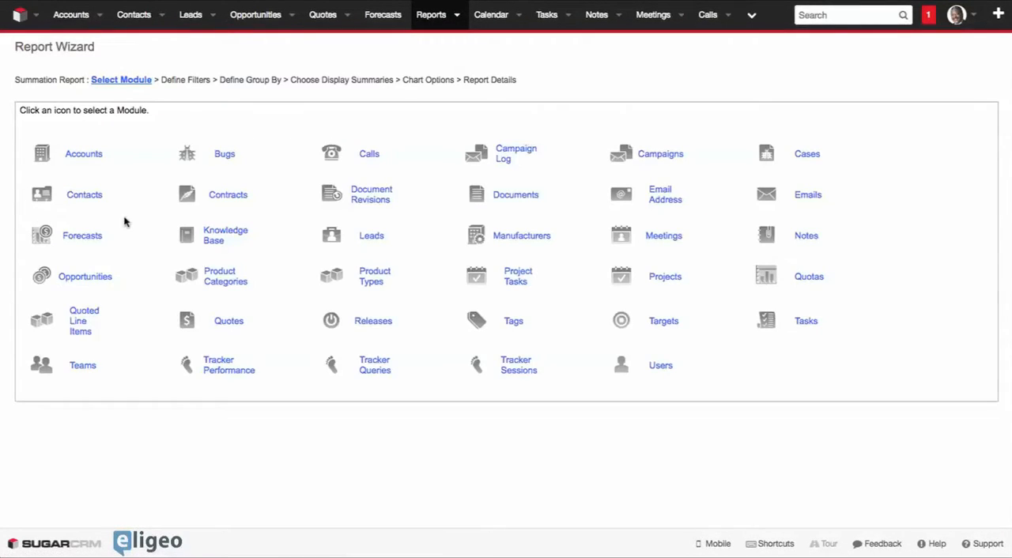
mouse_move(119, 157)
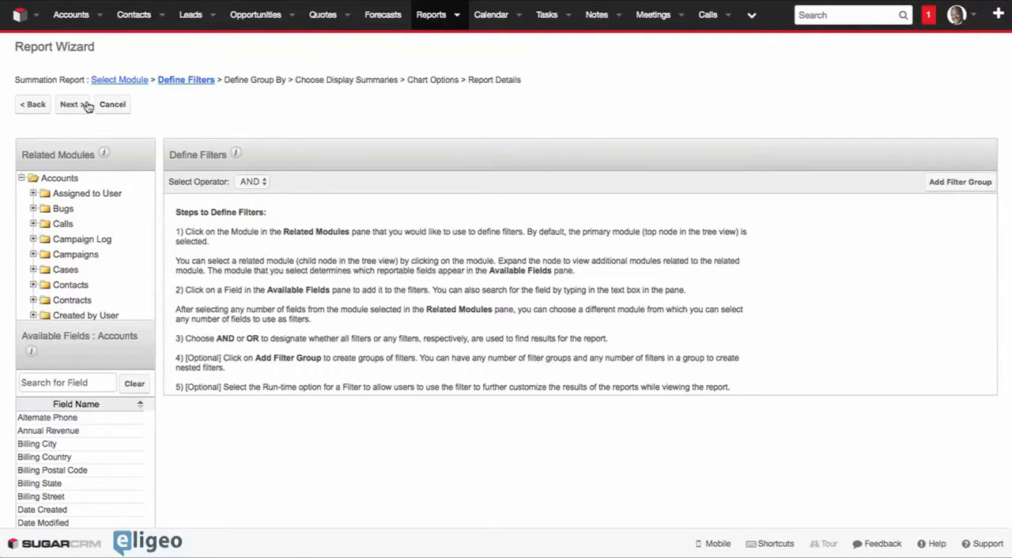
left_click(71, 103)
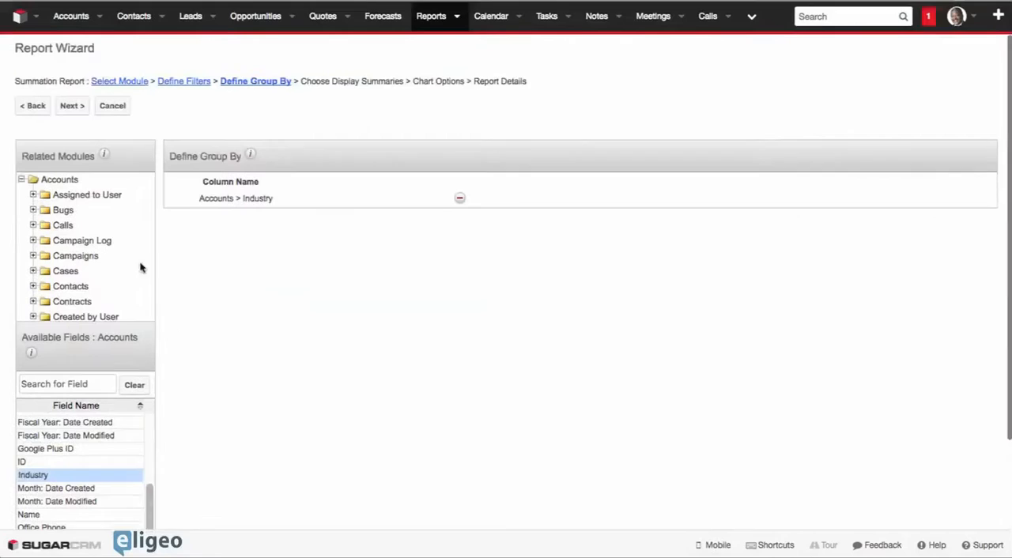
left_click(71, 105)
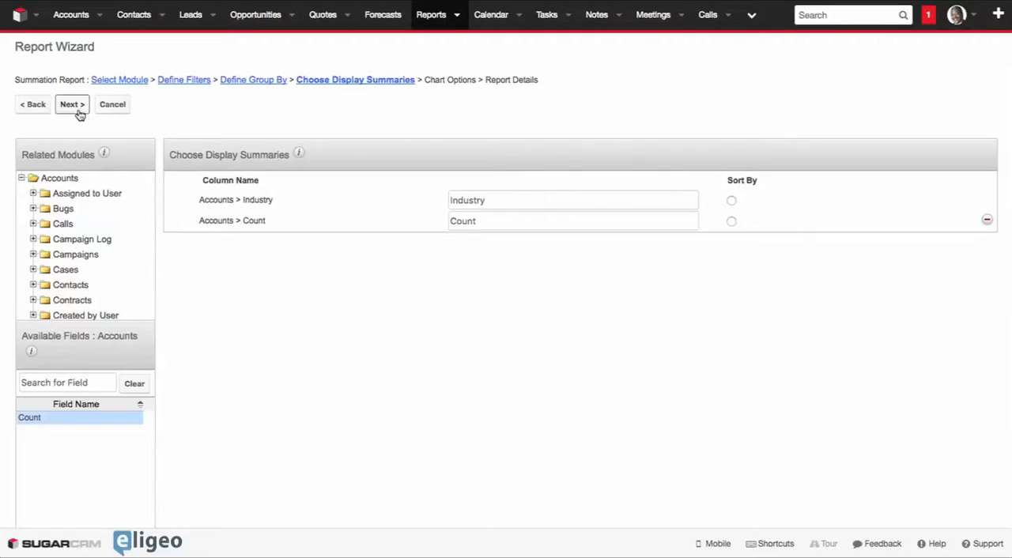
left_click(71, 104)
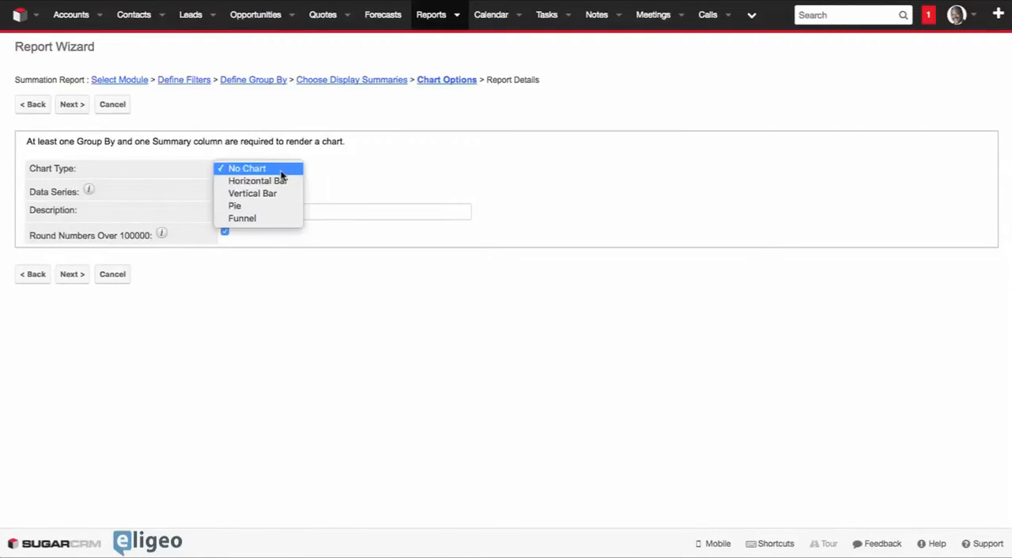
Save and run 'Test Report' as a Vertical Bar chart, then return to Global View
left_click(252, 193)
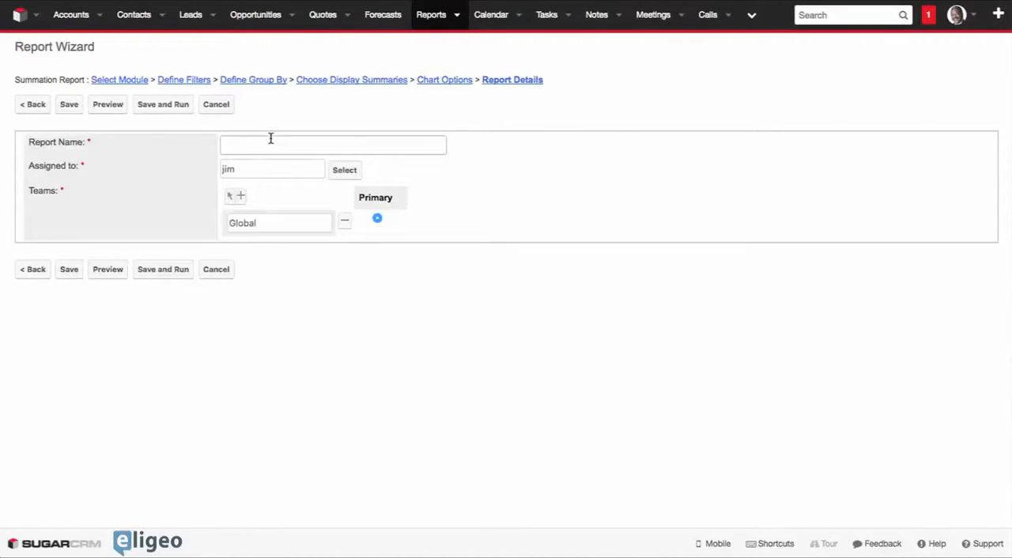
type("Test Report")
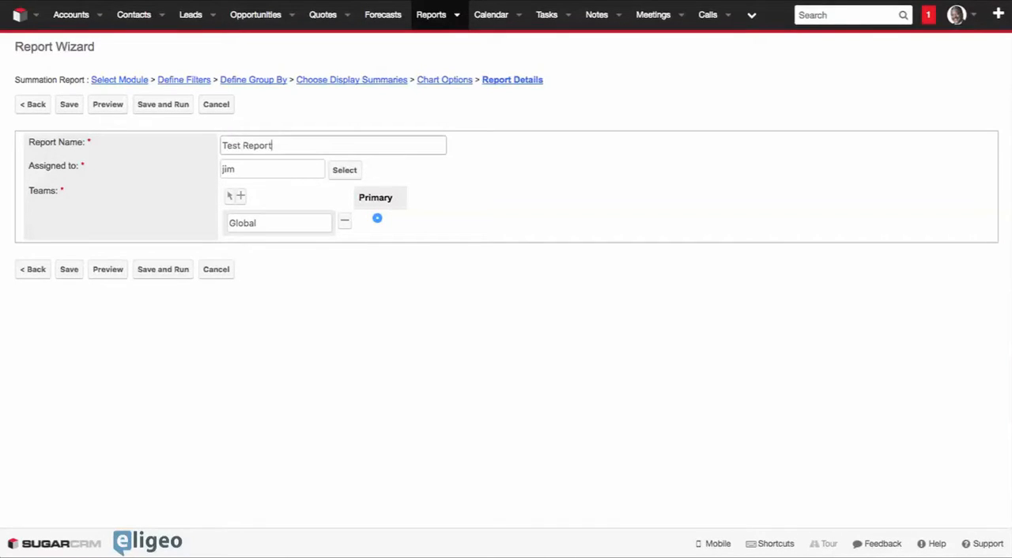
left_click(162, 104)
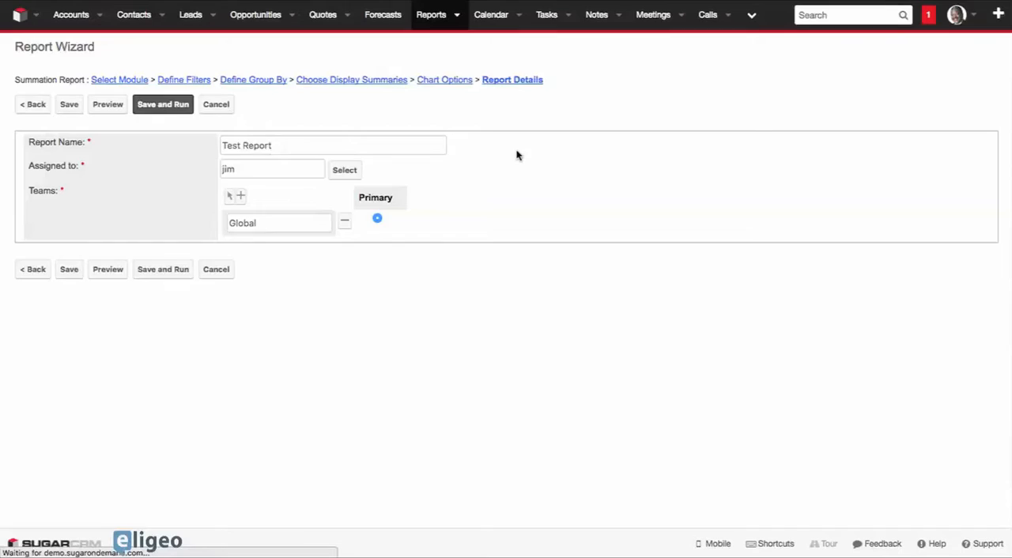
left_click(162, 103)
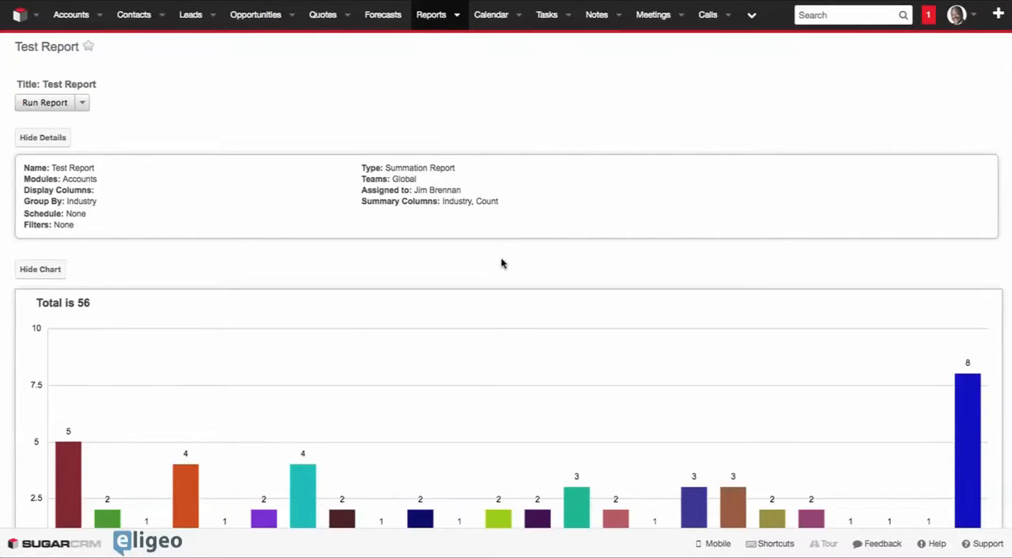
mouse_move(123, 100)
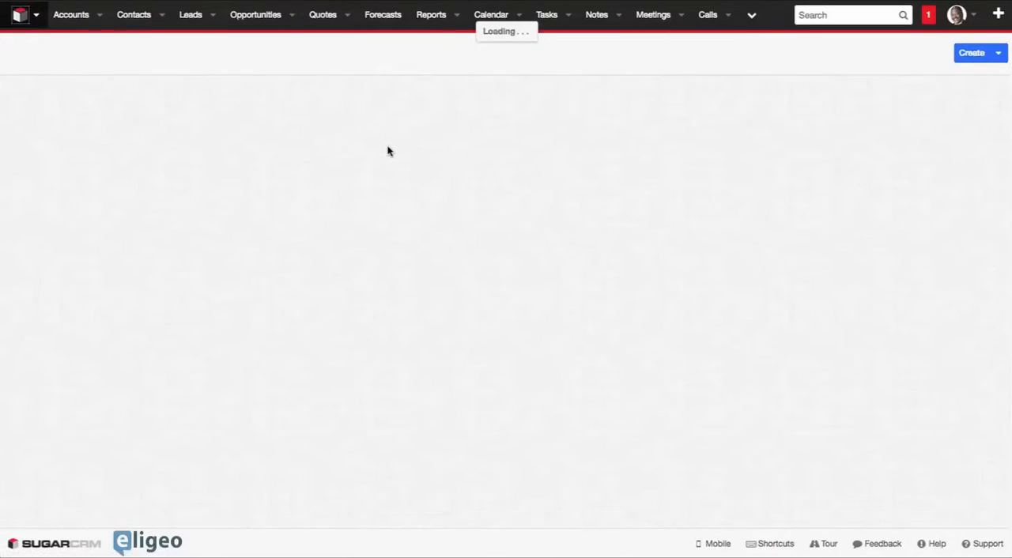
left_click(993, 94)
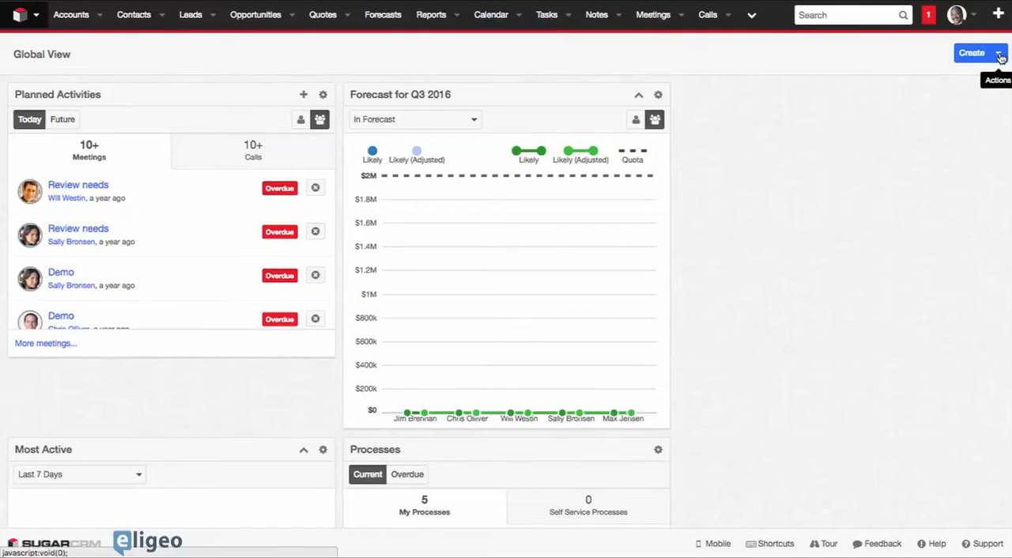
Put Global View in edit mode and browse the available Sugar dashlets
left_click(971, 52)
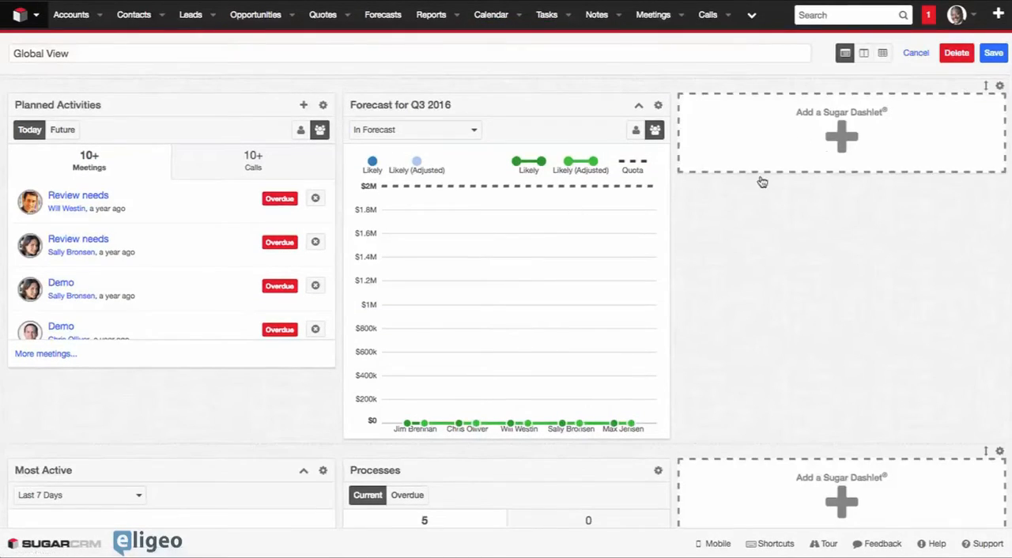
left_click(841, 134)
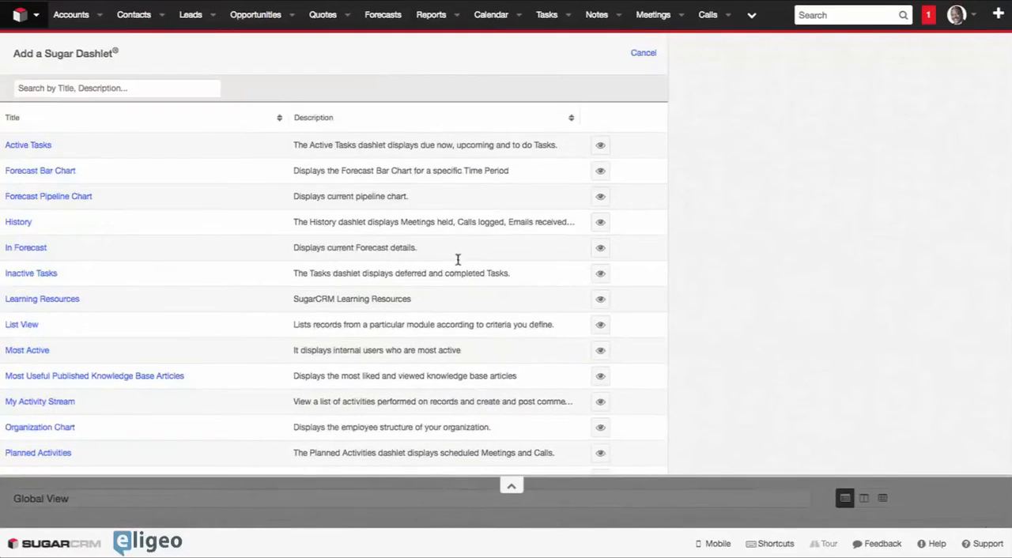
scroll("down", 3)
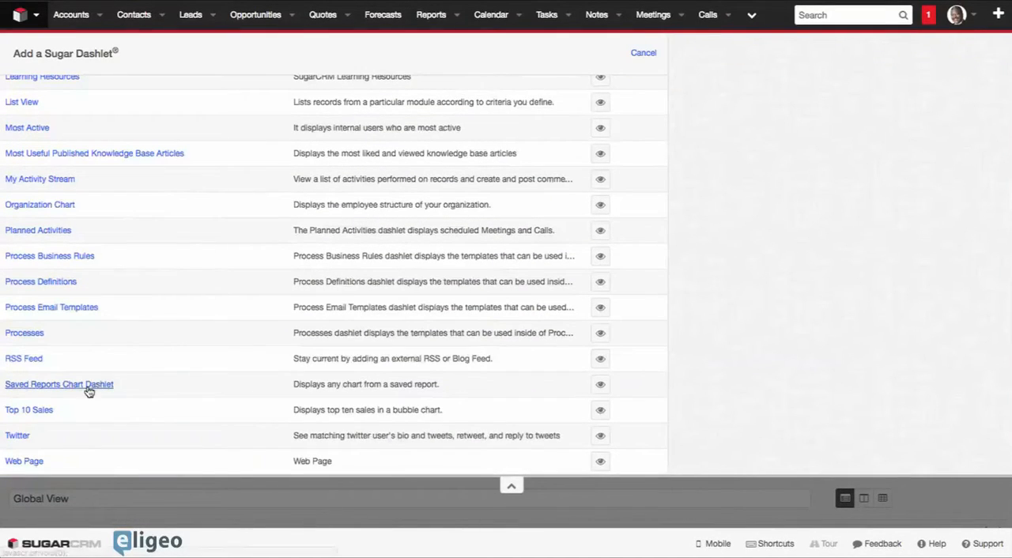
Add a Saved Reports Chart Dashlet showing Test Report and save it
left_click(58, 385)
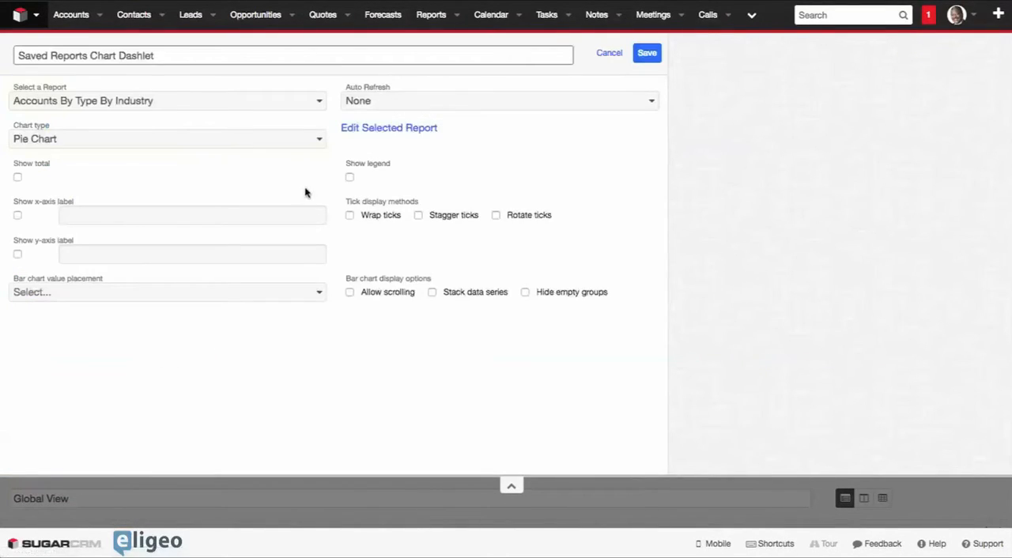
left_click(166, 101)
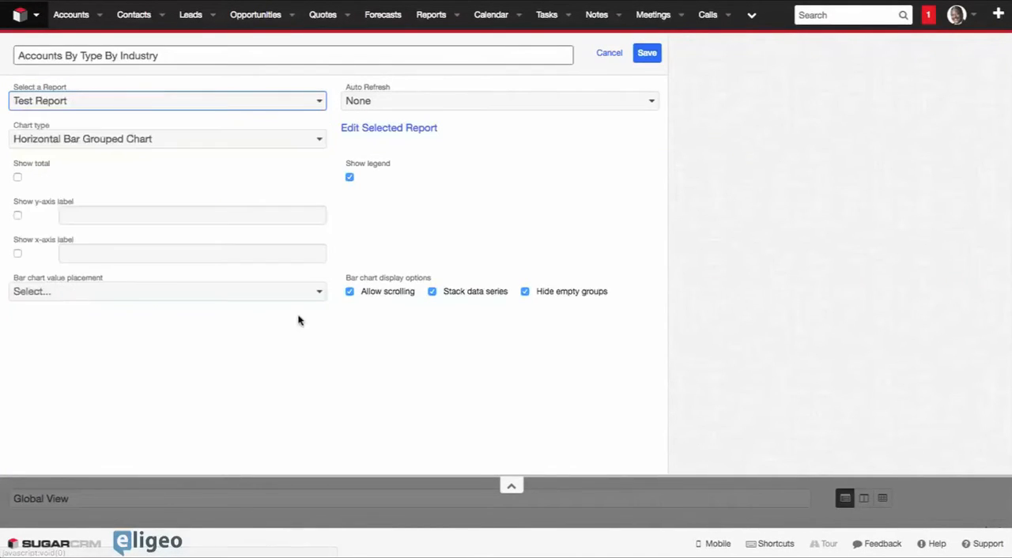
left_click(608, 52)
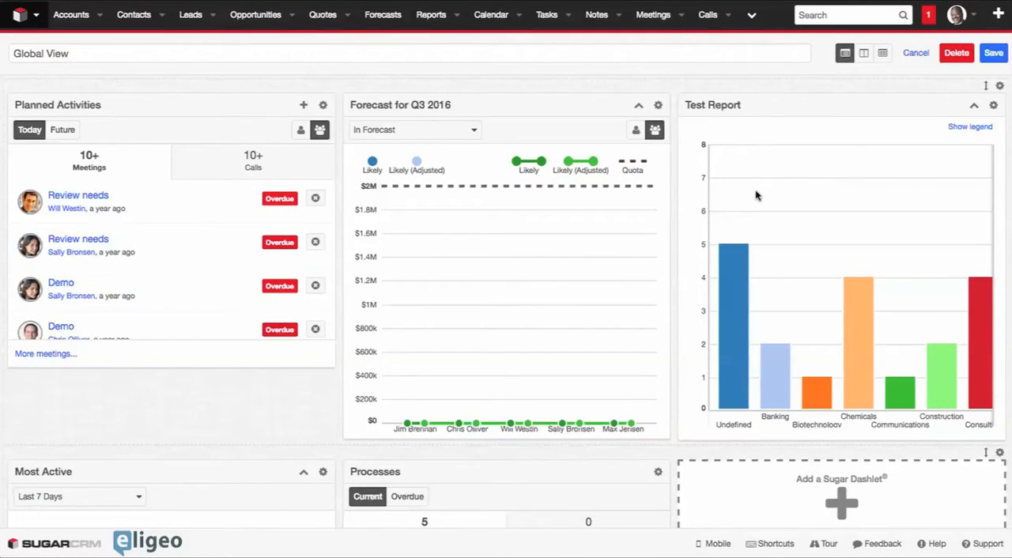
Save the Global View dashboard layout with the Test Report chart dashlet
left_click(992, 53)
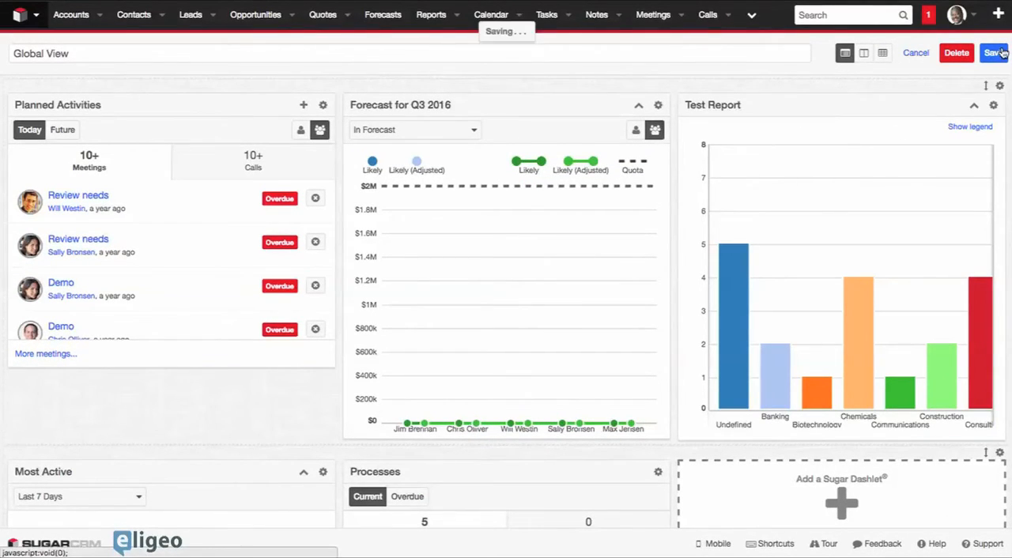
left_click(993, 53)
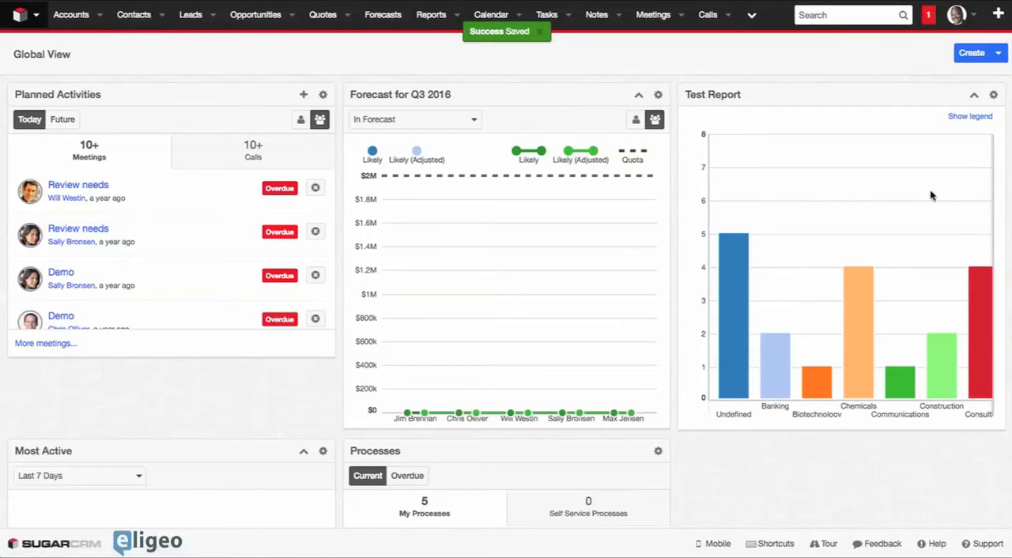
mouse_move(859, 316)
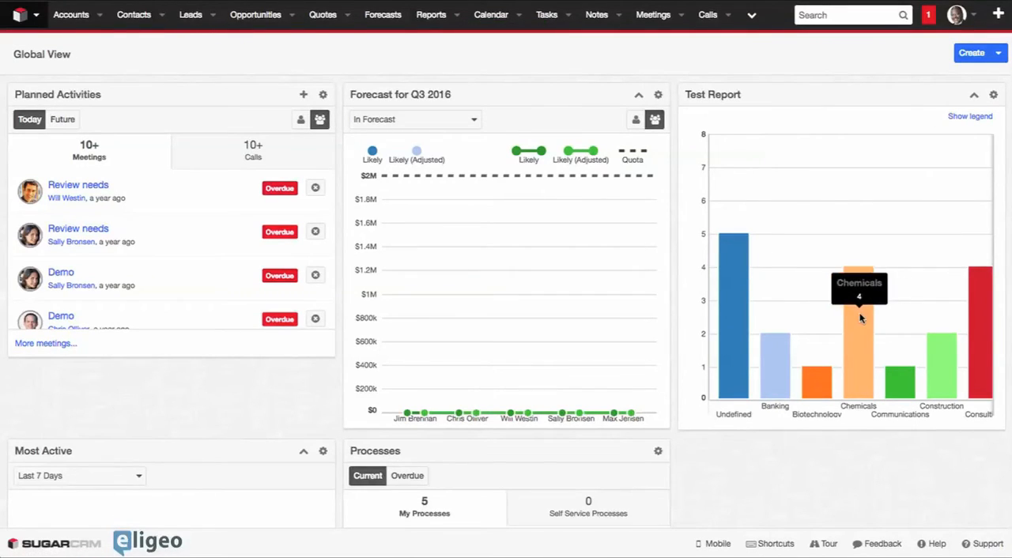
mouse_move(672, 220)
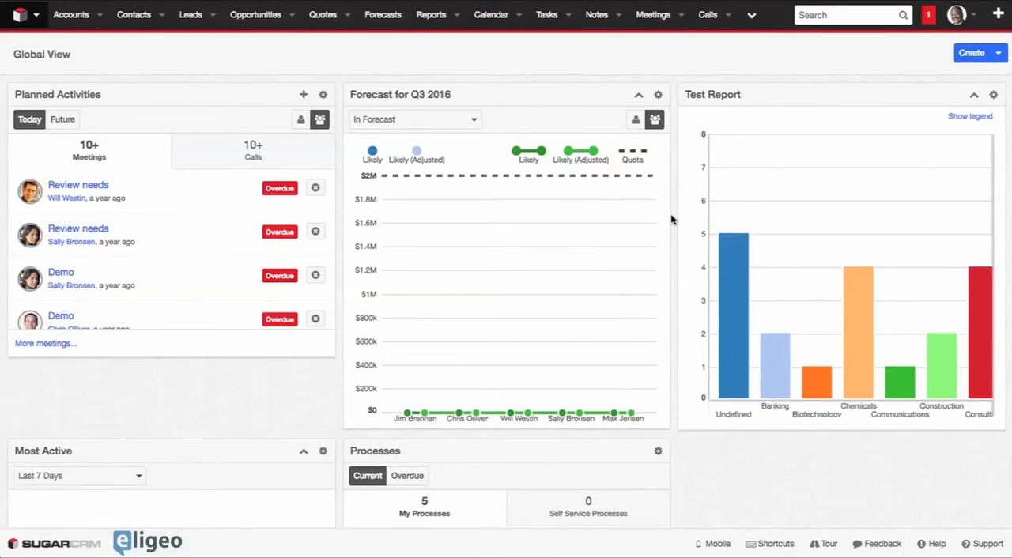